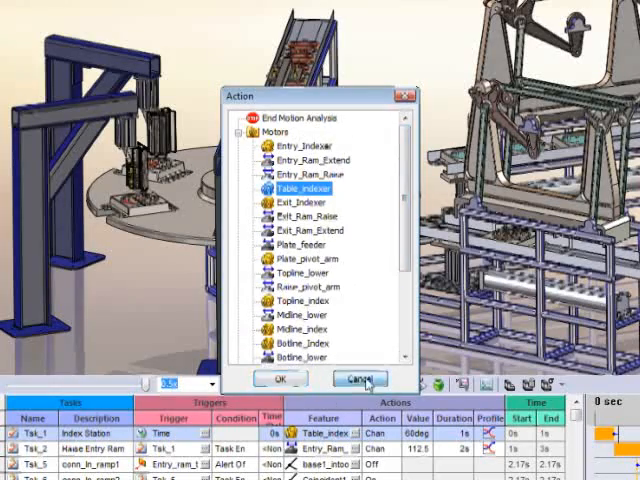
- Cancel the Action motor list, keeping Tsk_1 driving the Table_indexer feature
left_click(358, 379)
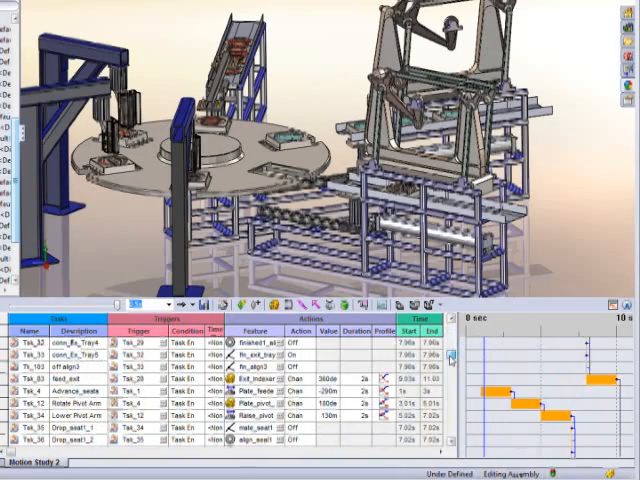